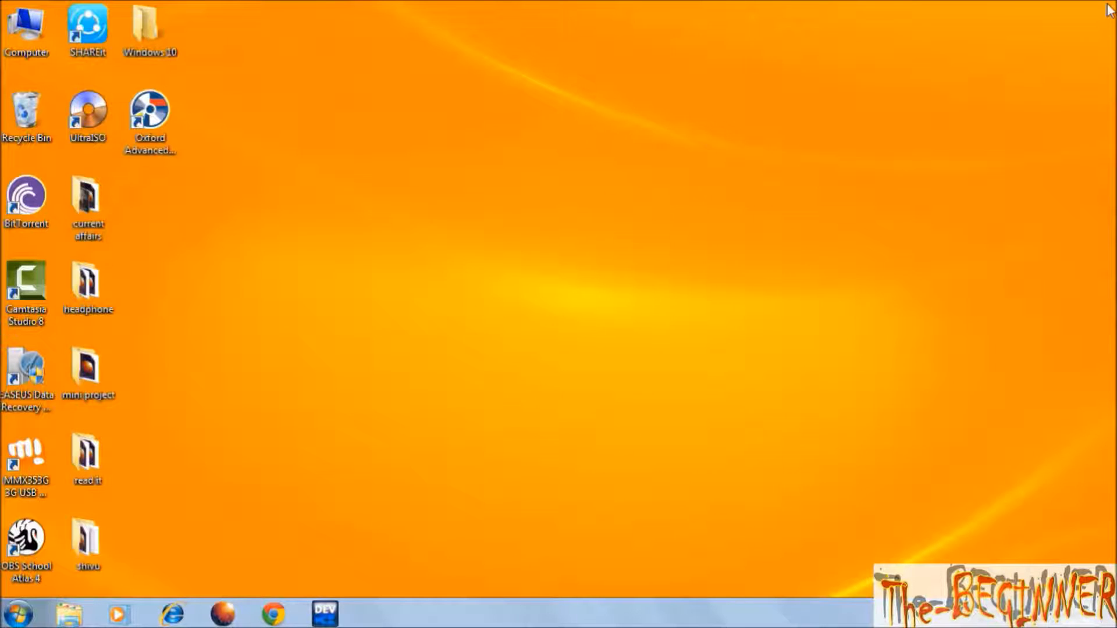
- Open Computer to list the drives and dismiss the AutoPlay prompt for Removable Disk (I:)
{"action": "double_click", "coordinate": [26, 28]}
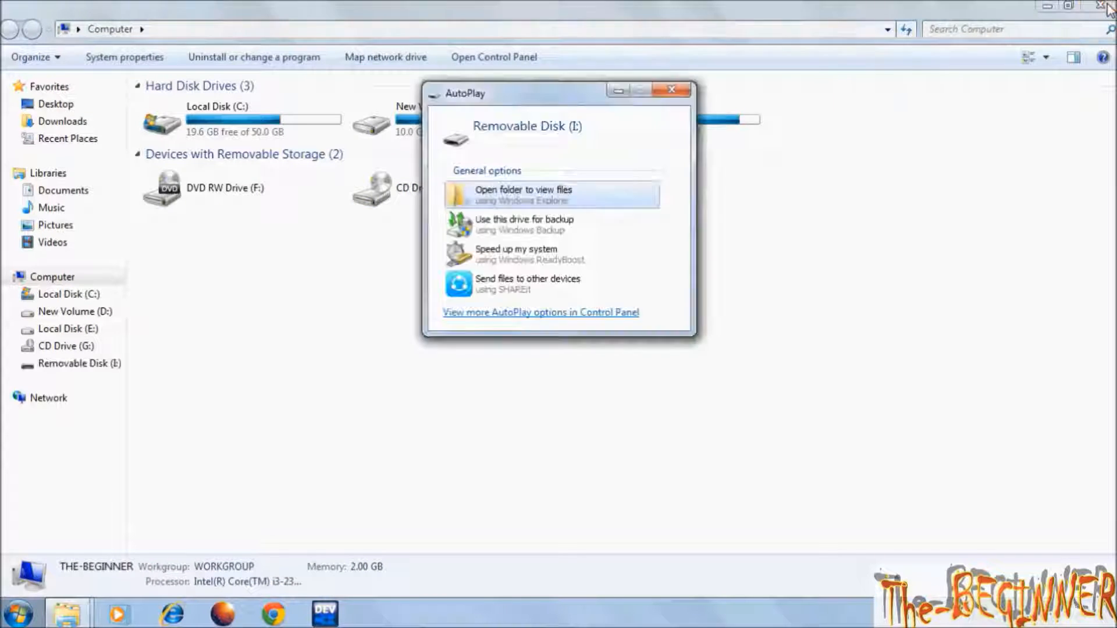
{"action": "left_click", "coordinate": [670, 89]}
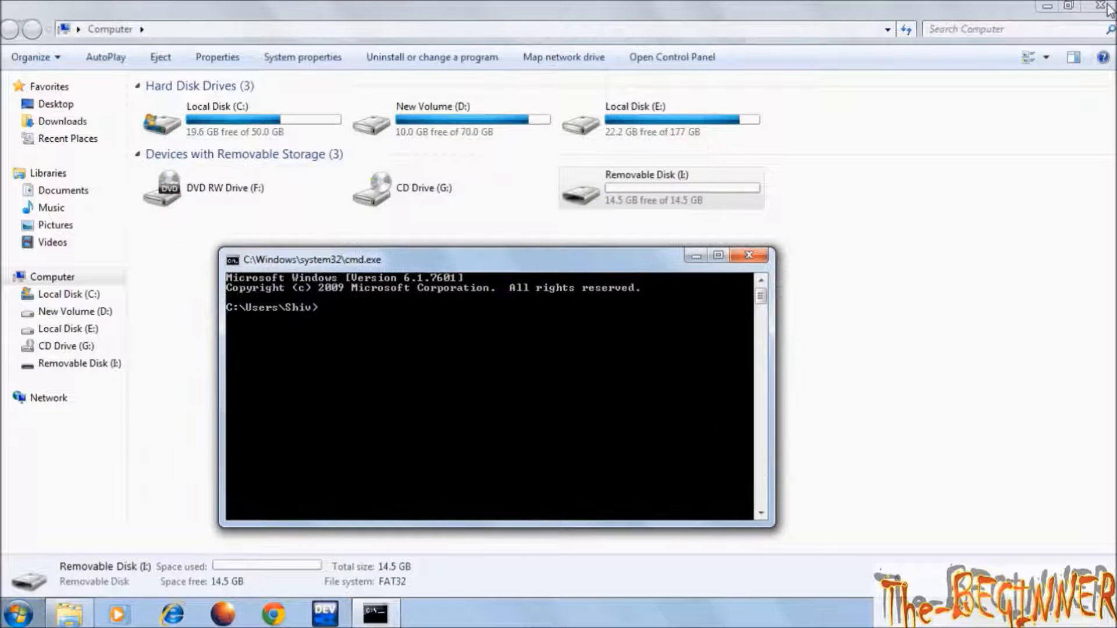
- Start DiskPart and list the attached disks
{"action": "type", "text": "diskpart"}
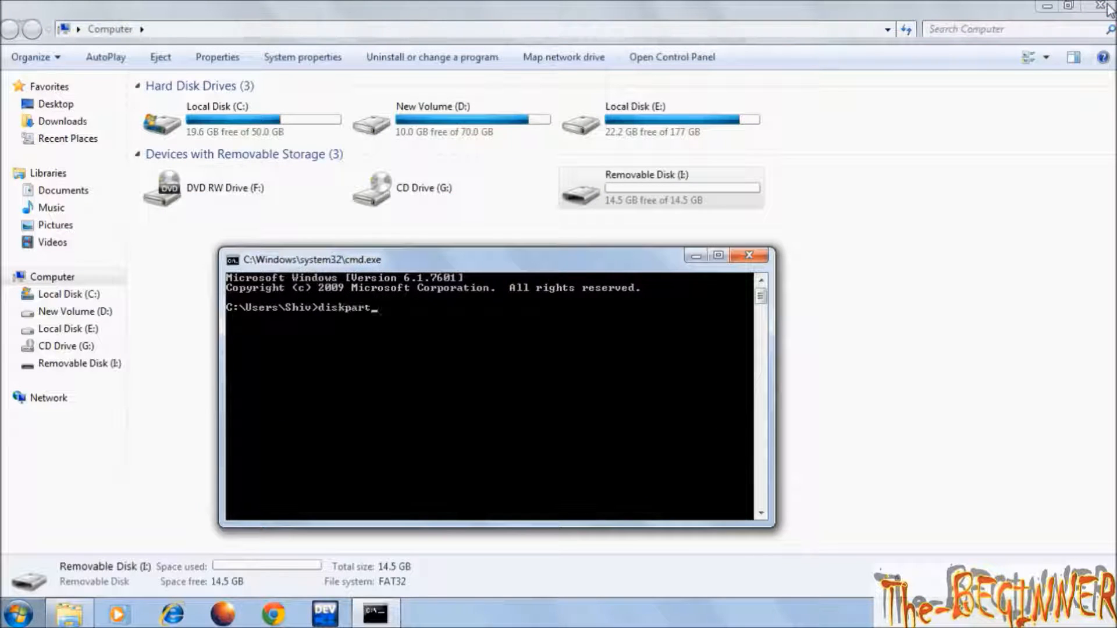
{"action": "key", "text": "Return"}
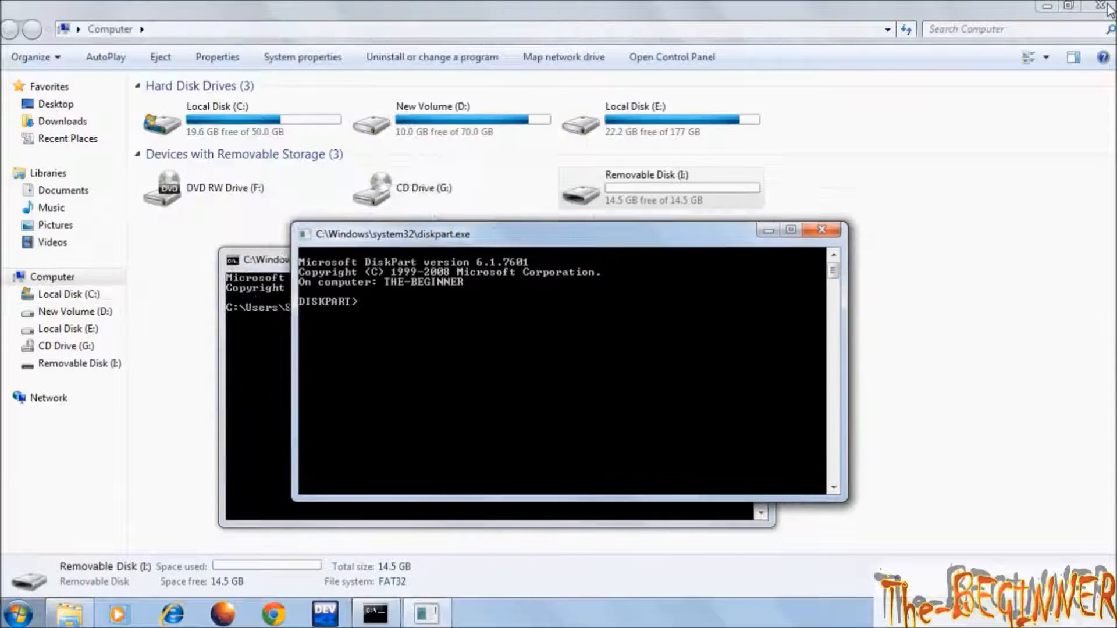
{"action": "type", "text": "lis"}
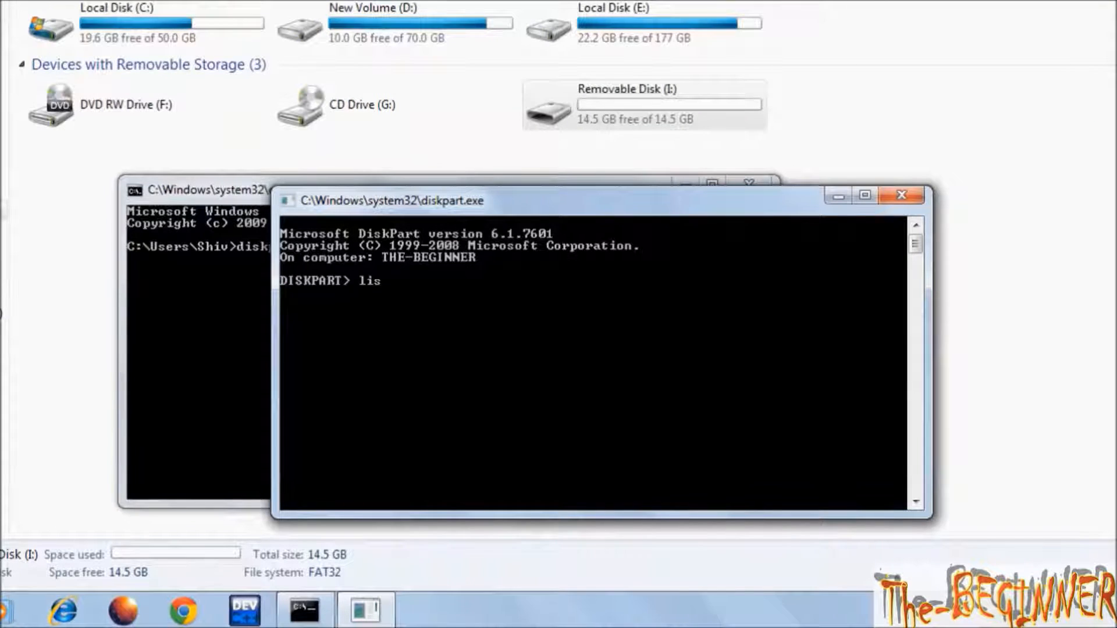
{"action": "key", "text": "Return"}
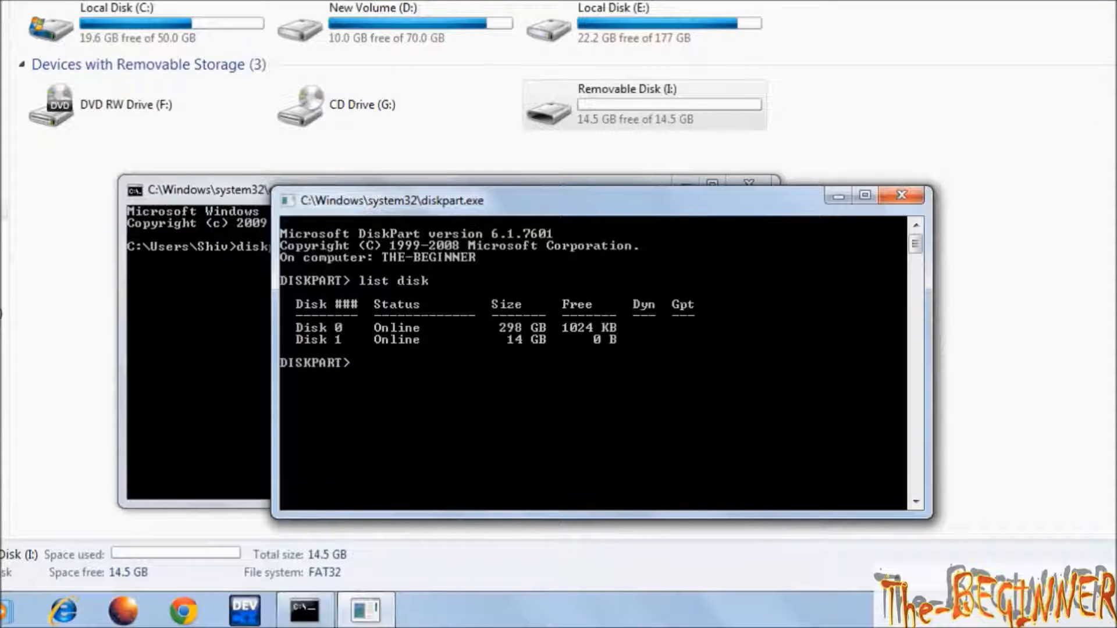
- Select disk 1, clean it, and create a primary partition
{"action": "type", "text": "sele"}
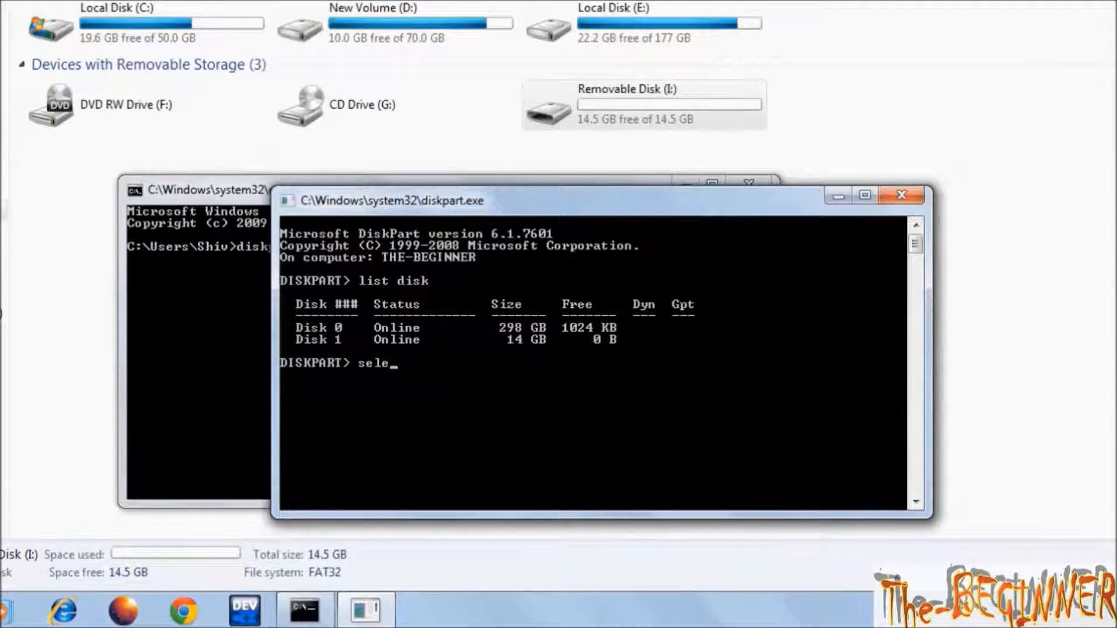
{"action": "type", "text": "ct disk 1"}
{"action": "type", "text": "clean"}
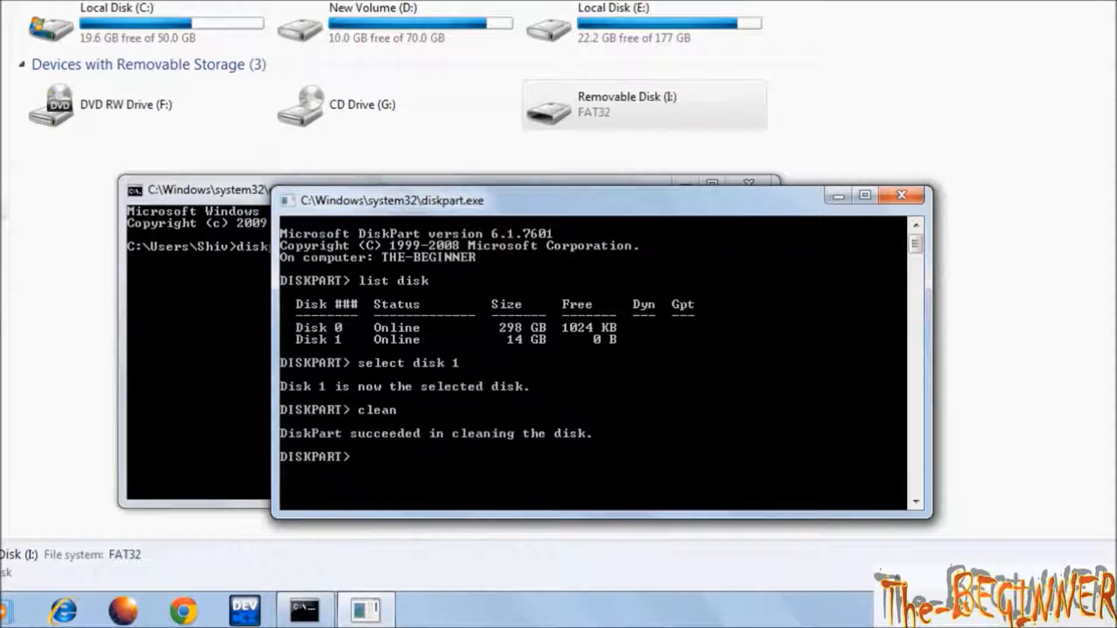
{"action": "type", "text": "create parti"}
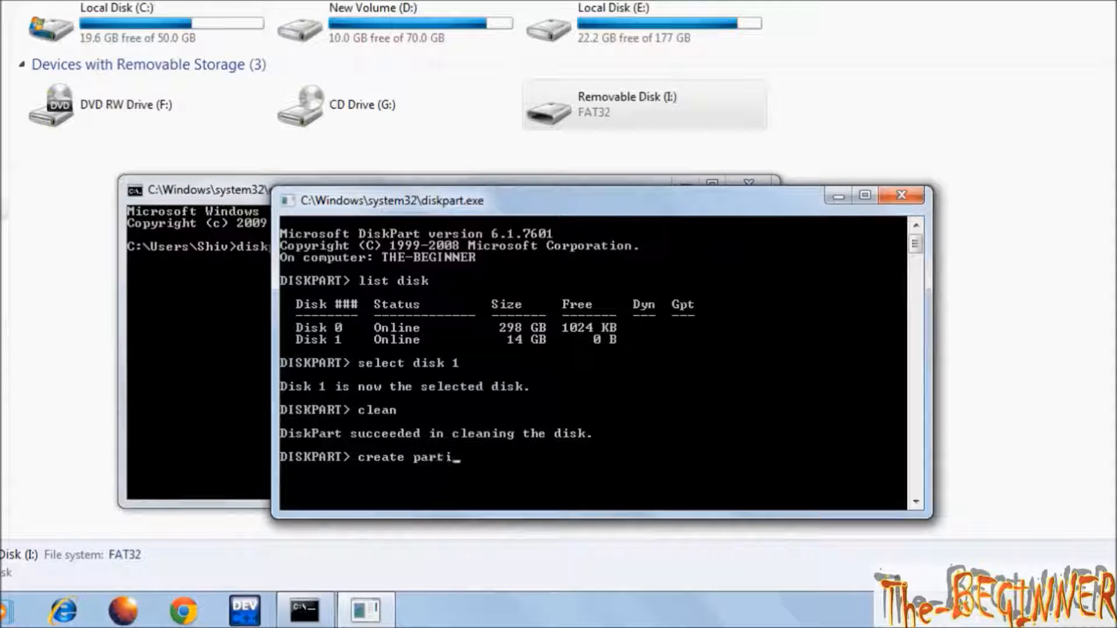
{"action": "type", "text": "tion primary"}
{"action": "type", "text": "list p"}
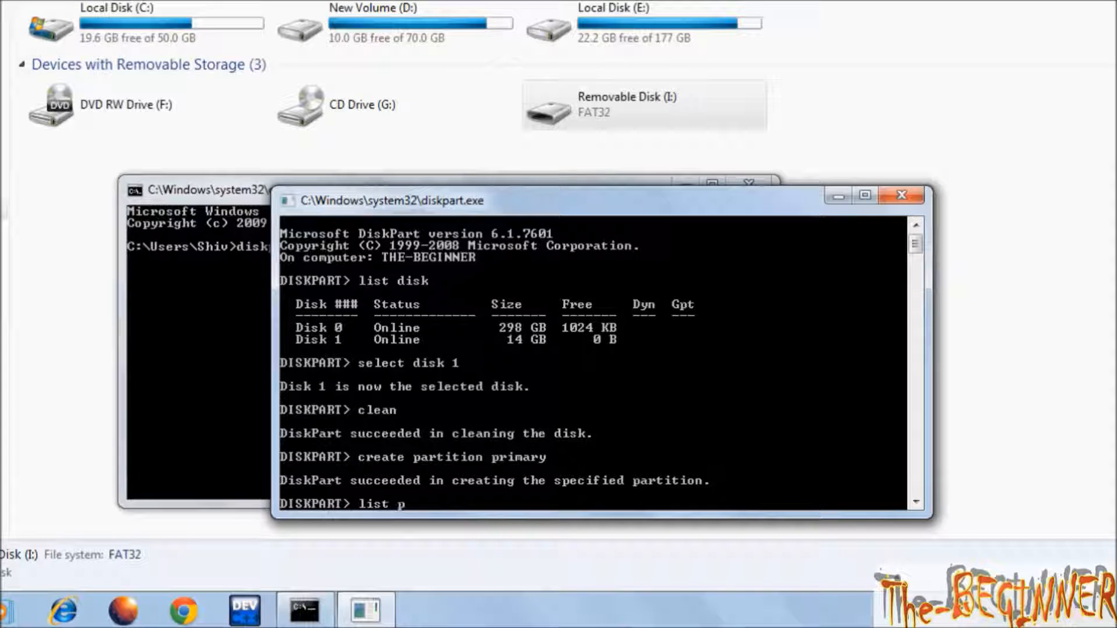
{"action": "key", "text": "enter"}
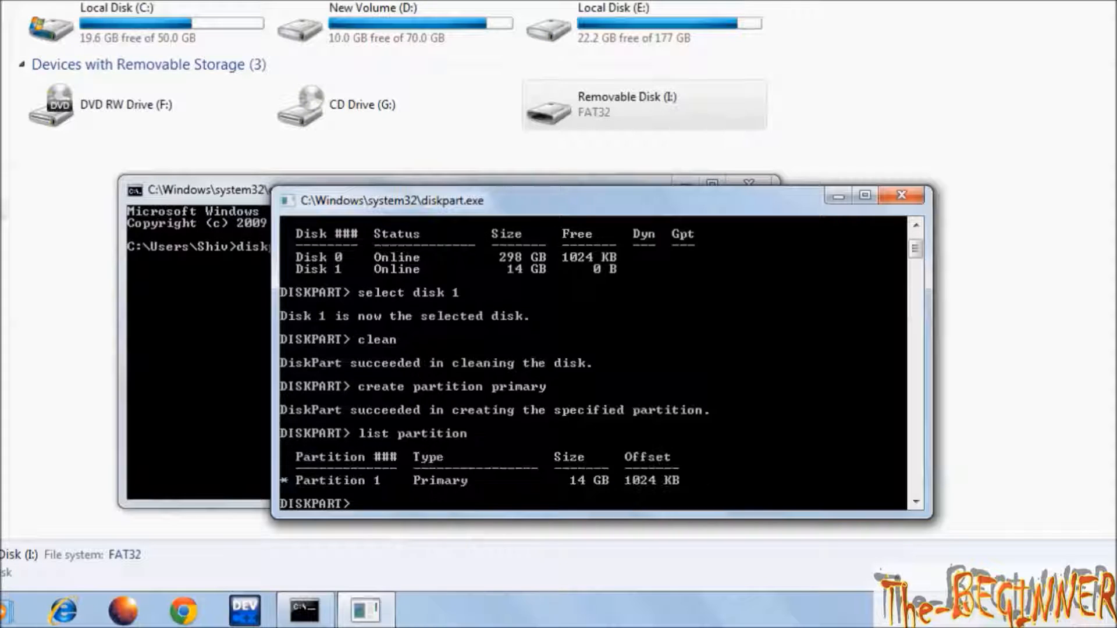
- Select partition 1, mark it active, and begin typing format fs=ntfs
{"action": "type", "text": "select partition 1"}
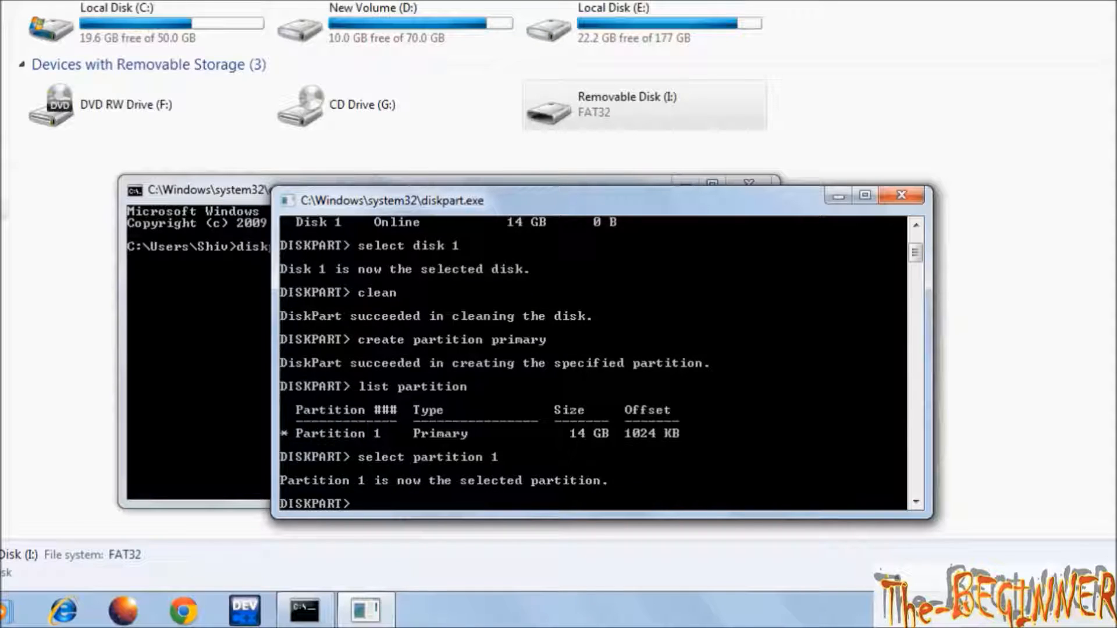
{"action": "type", "text": "active"}
{"action": "type", "text": "format"}
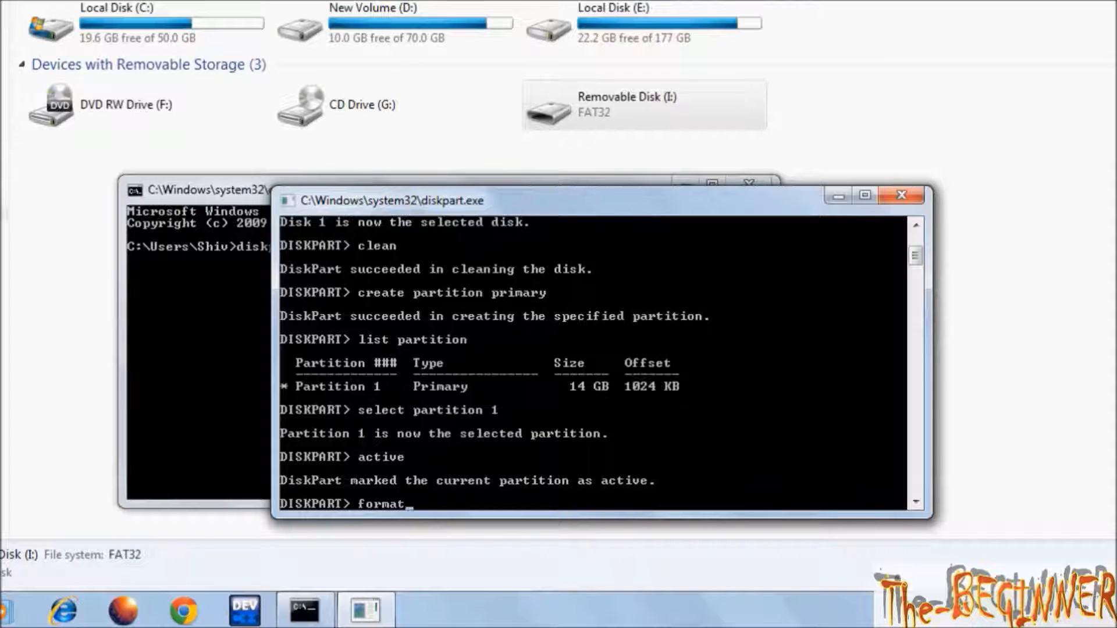
{"action": "type", "text": "fs=ntf"}
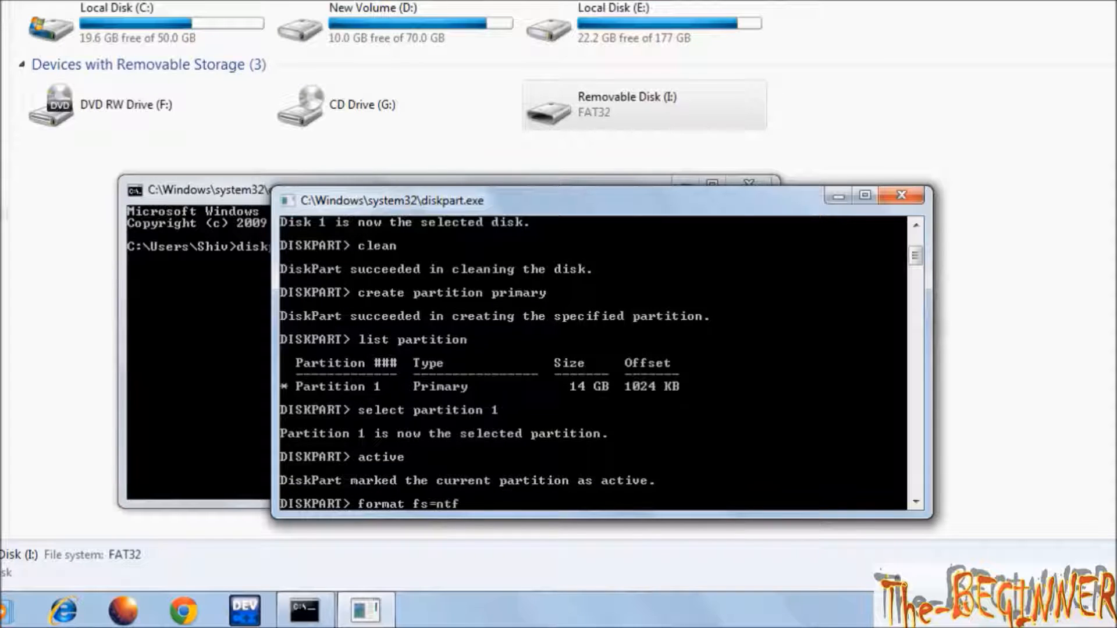
{"action": "right_click", "coordinate": [634, 106]}
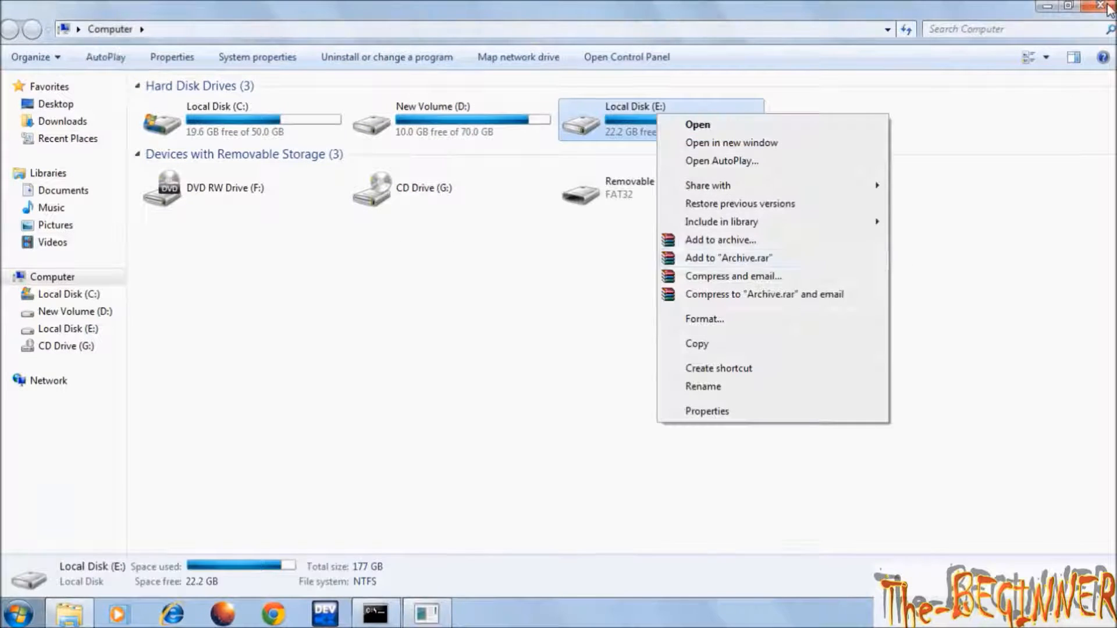
{"action": "left_click", "coordinate": [704, 318]}
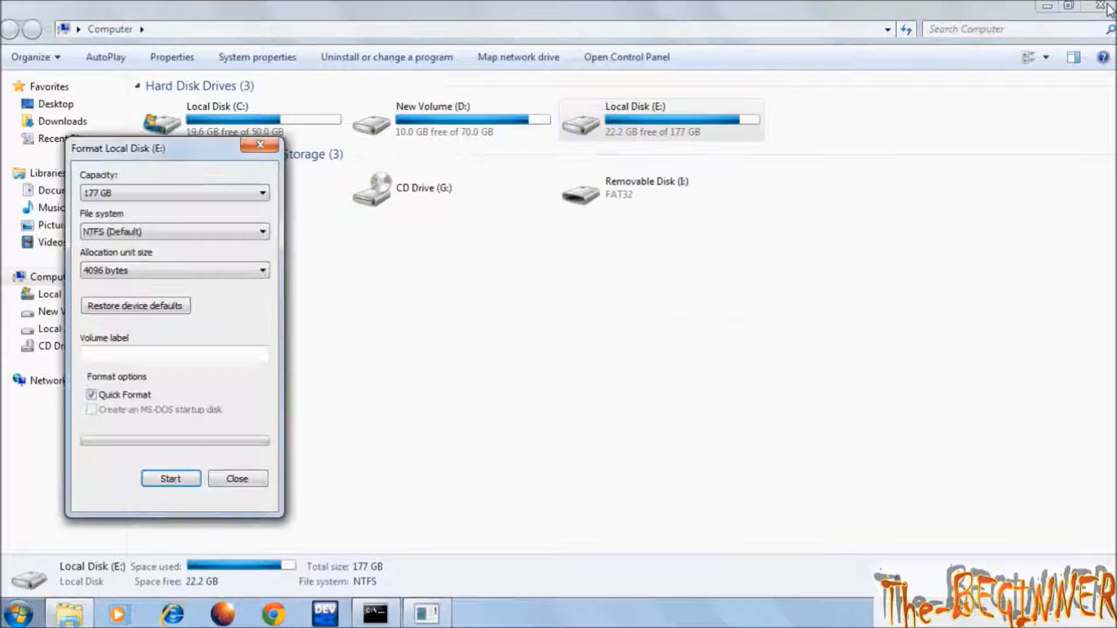
{"action": "left_click", "coordinate": [91, 395]}
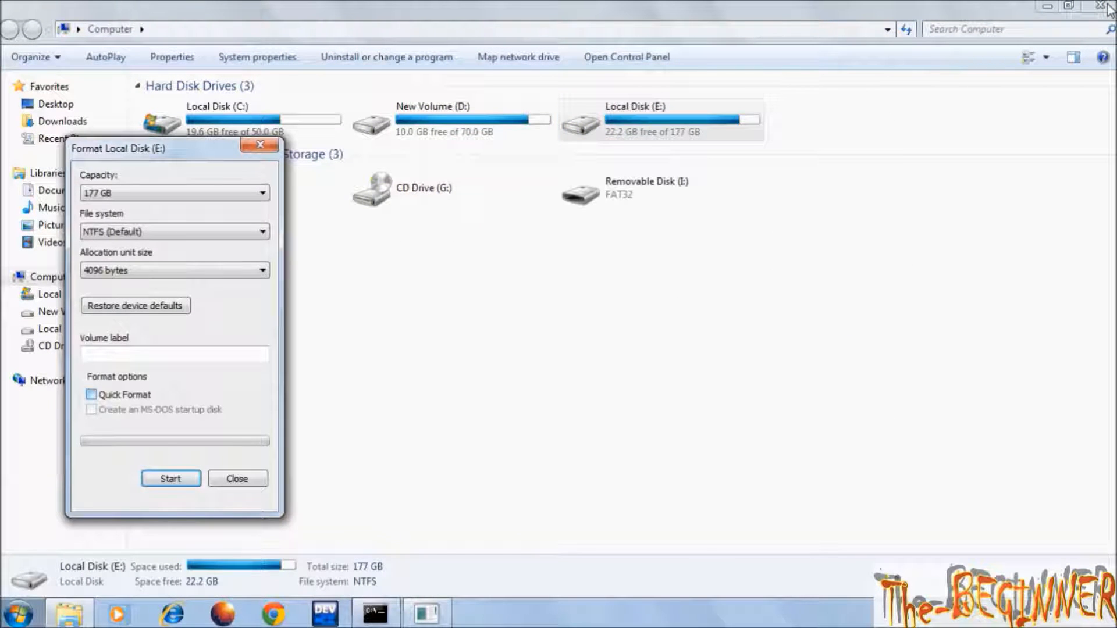
{"action": "left_click", "coordinate": [237, 479]}
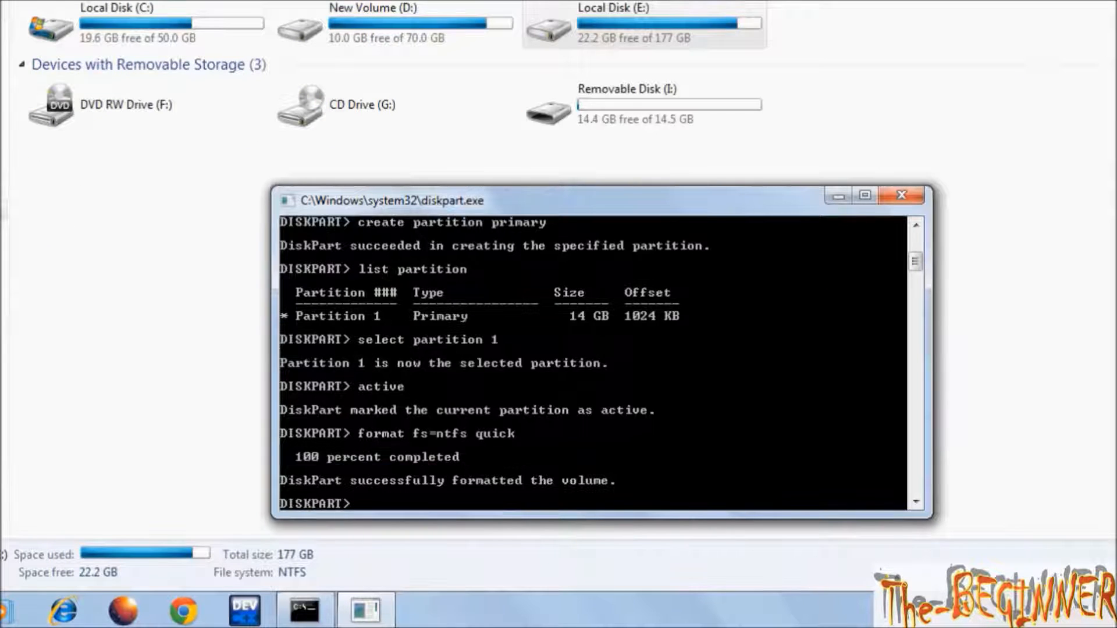
- Finish the quick NTFS format and assign the partition a drive letter
{"action": "type", "text": "ass"}
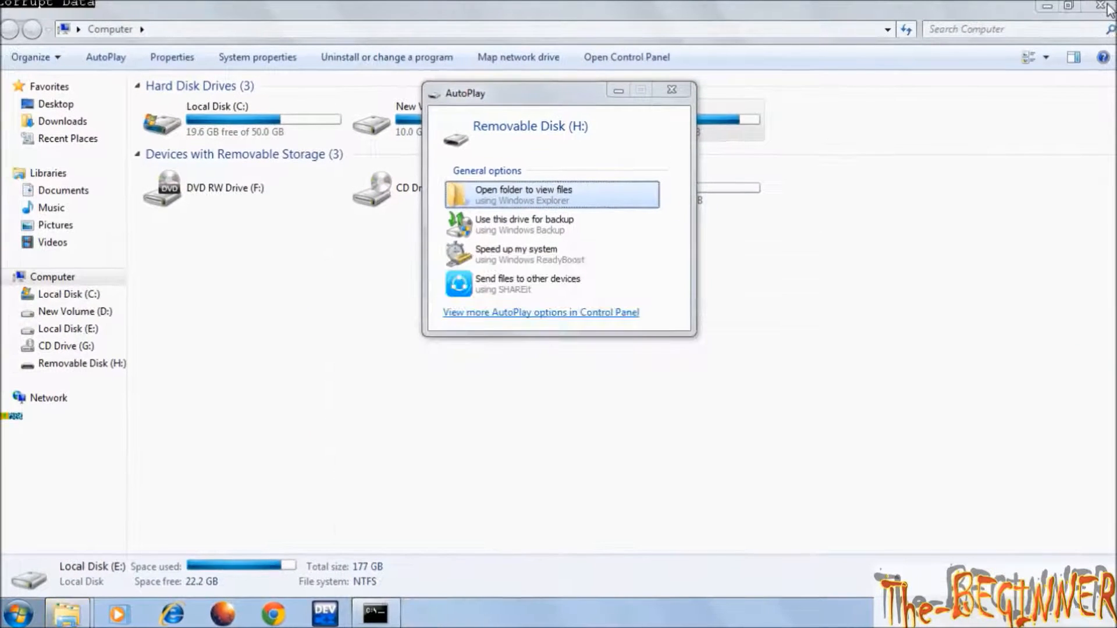
- Open the Windows 10 folder and view the 3.71 GB windows_10_pro_ ISO's properties
{"action": "left_click", "coordinate": [670, 89]}
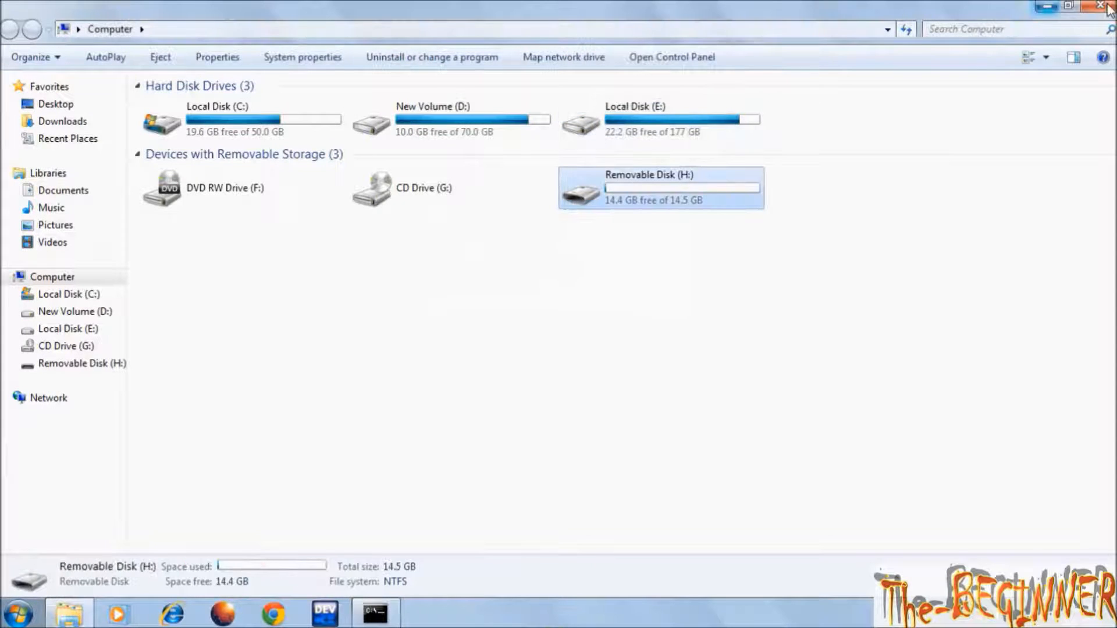
{"action": "left_click", "coordinate": [1104, 6]}
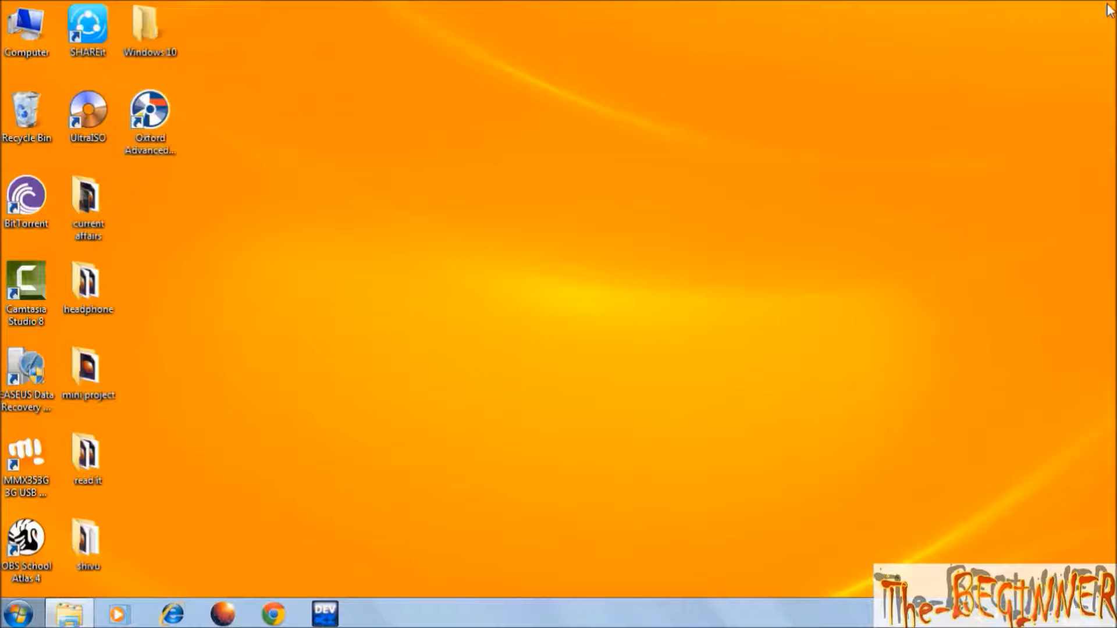
{"action": "double_click", "coordinate": [149, 28]}
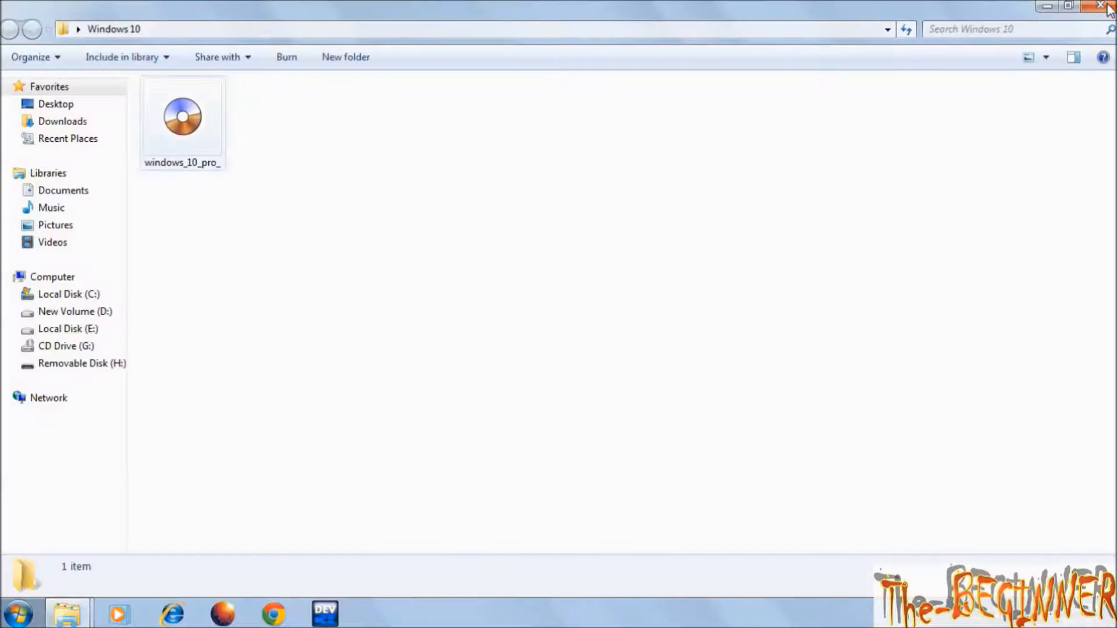
{"action": "left_click", "coordinate": [181, 116]}
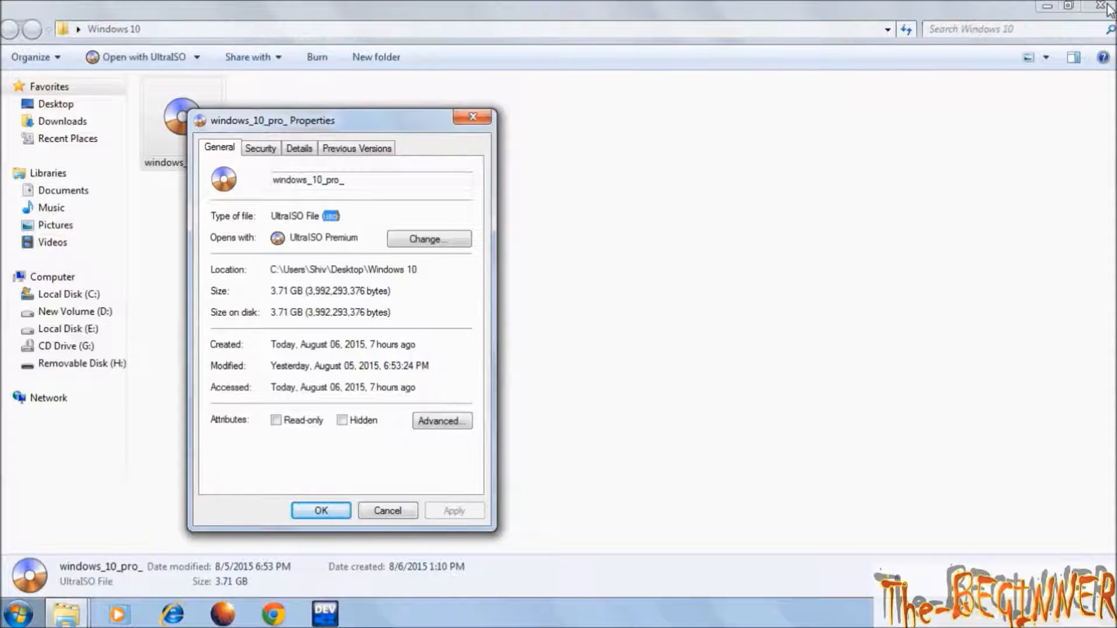
- Extract the ISO with WinRAR to windows_10_pro_\ and copy its 1,058 files to H:
{"action": "right_click", "coordinate": [181, 117]}
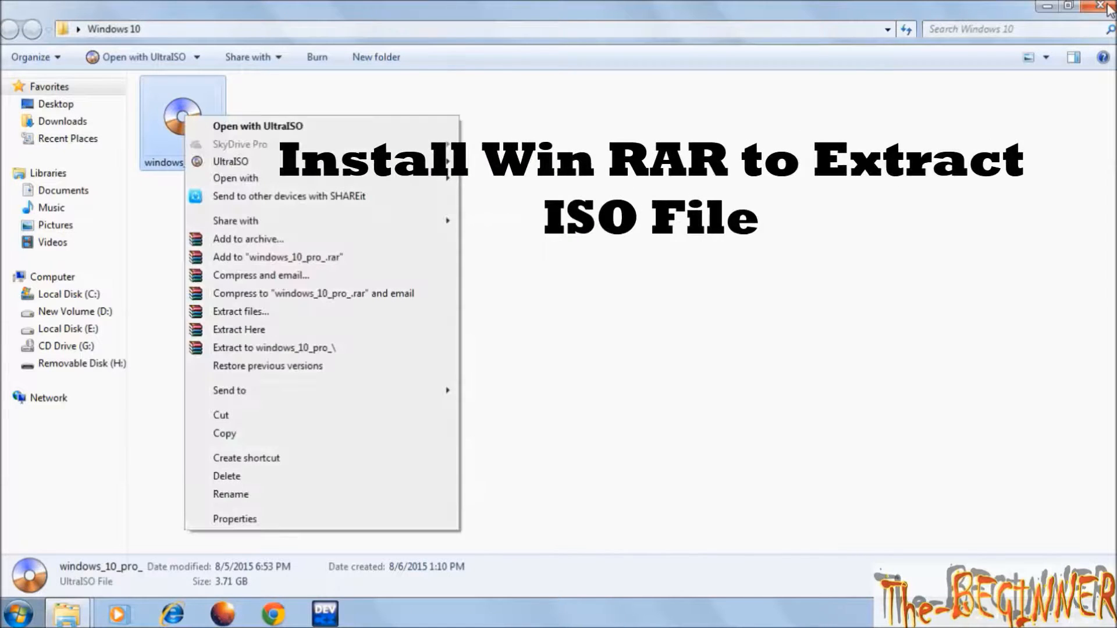
{"action": "mouse_move", "coordinate": [239, 330]}
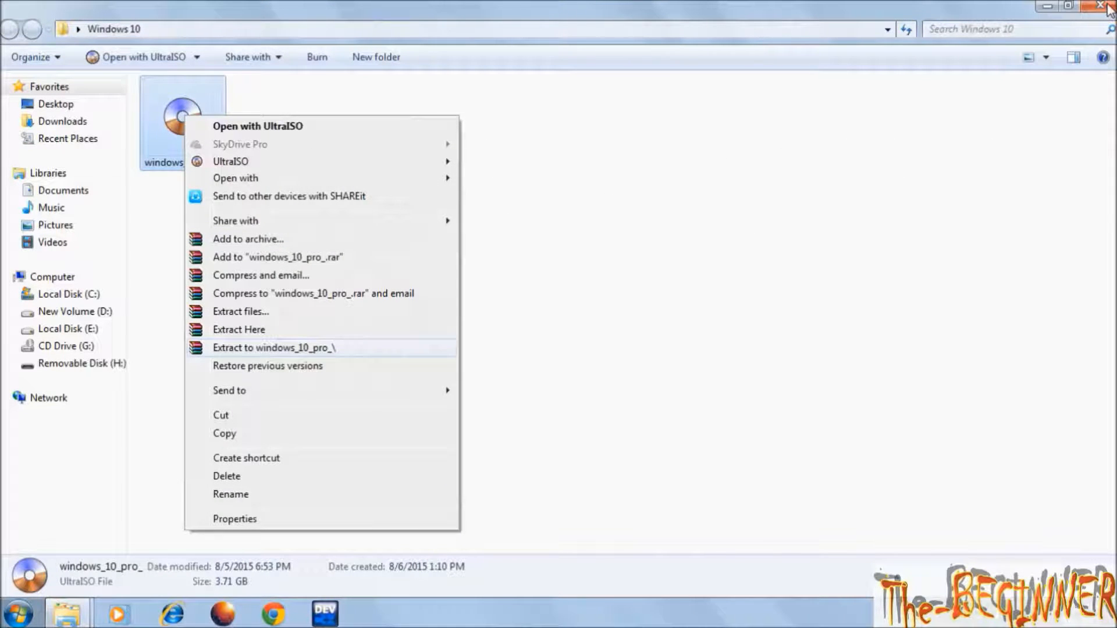
{"action": "left_click", "coordinate": [274, 348]}
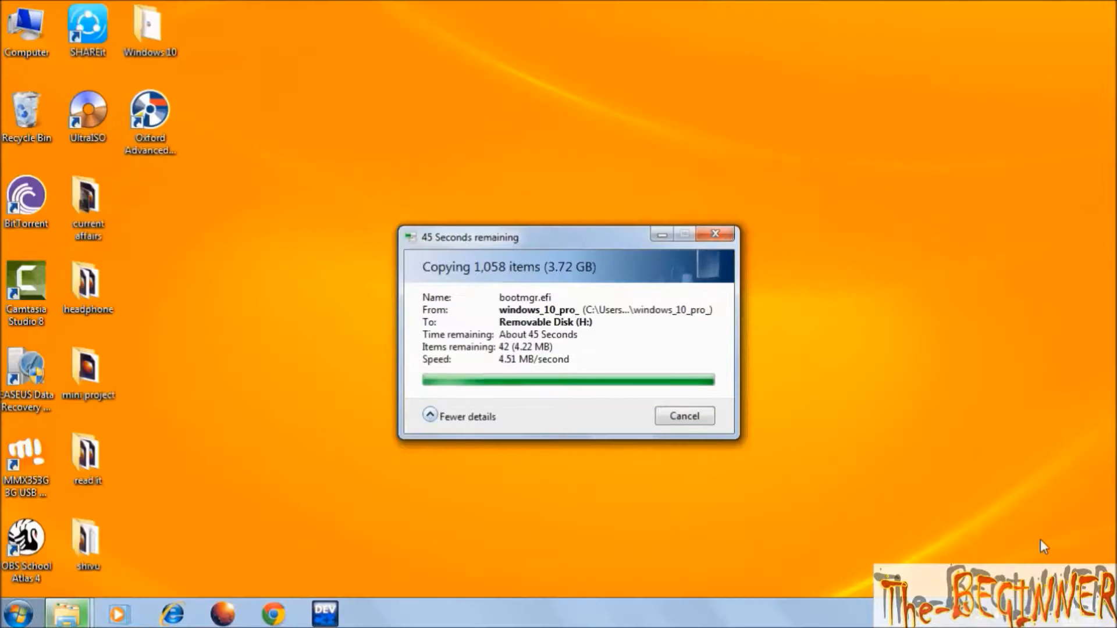
- Check that Removable Disk (H:) shows NTFS with 10.7 GB free after restarting
{"action": "left_click", "coordinate": [683, 416]}
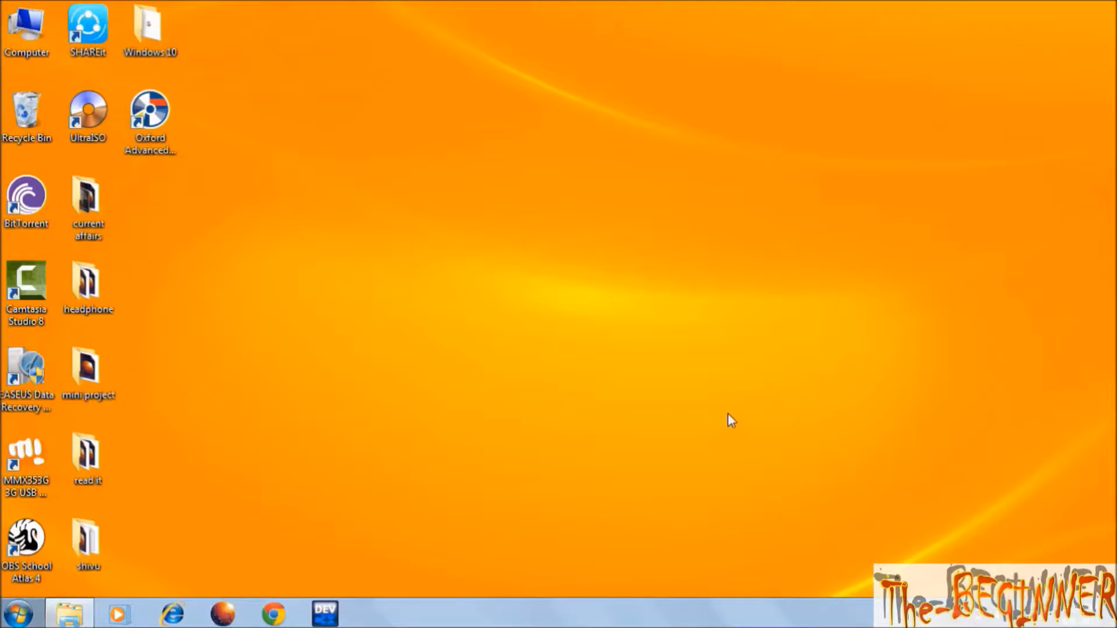
{"action": "double_click", "coordinate": [26, 26]}
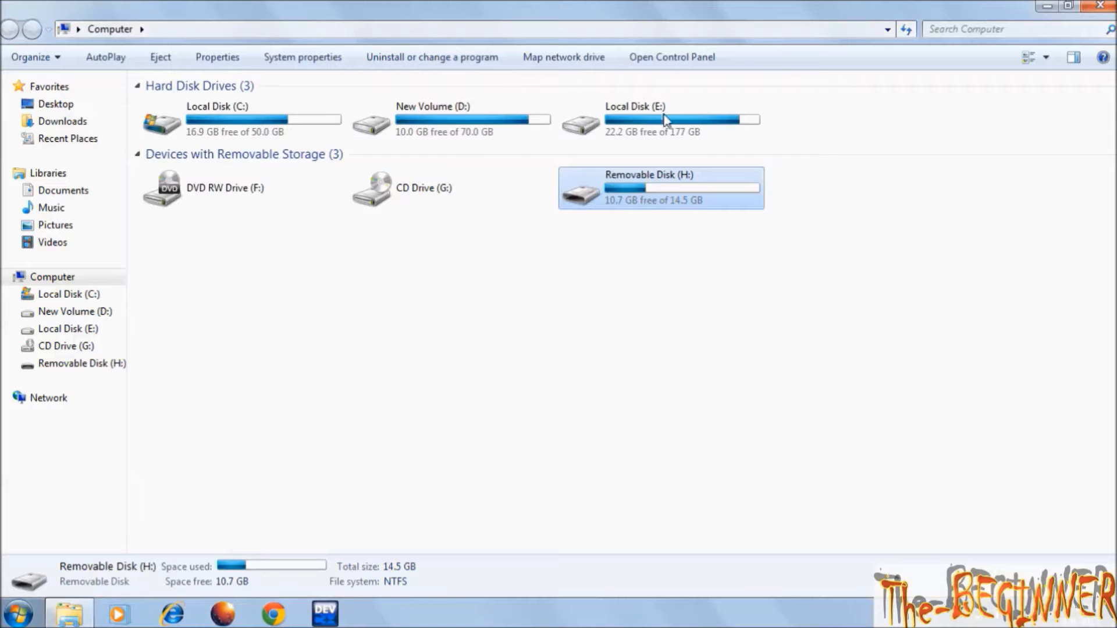
{"action": "double_click", "coordinate": [659, 187]}
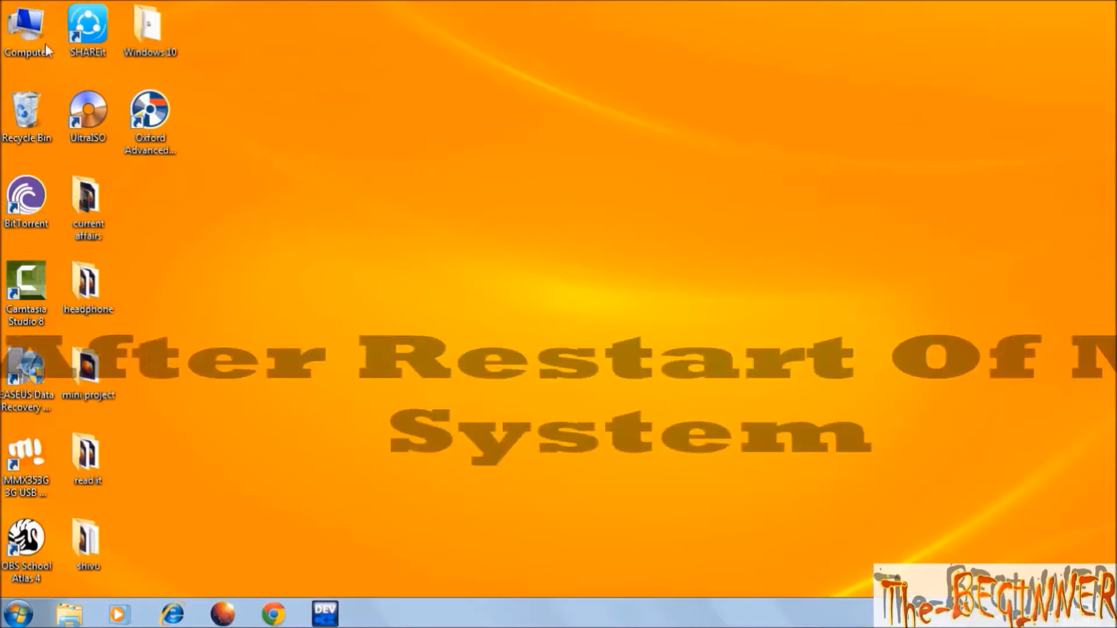
{"action": "double_click", "coordinate": [27, 28]}
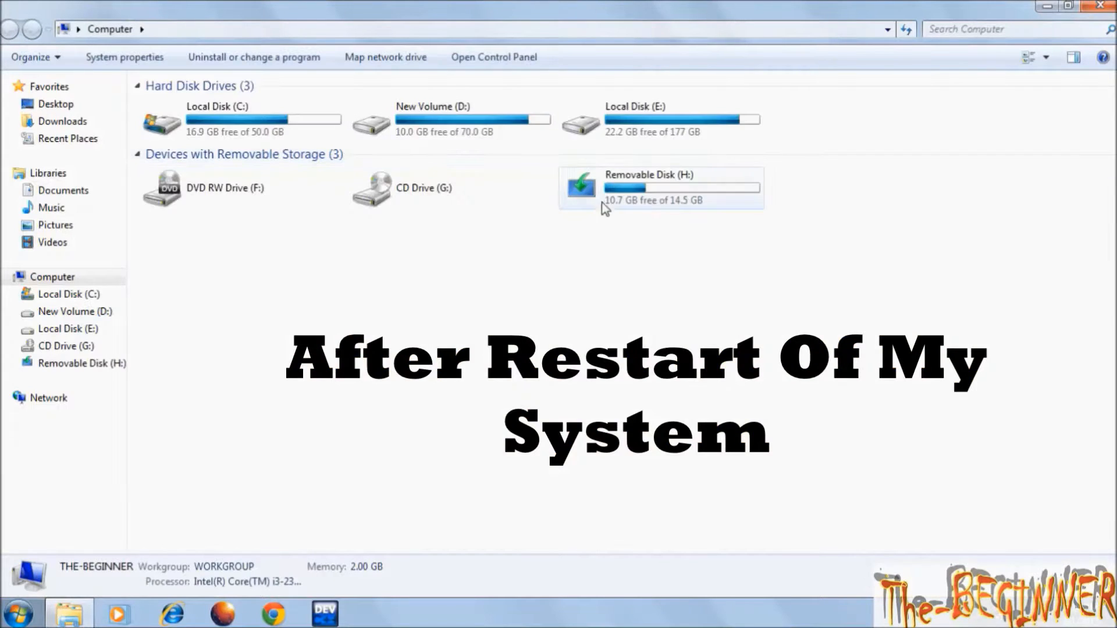
{"action": "left_click", "coordinate": [659, 187]}
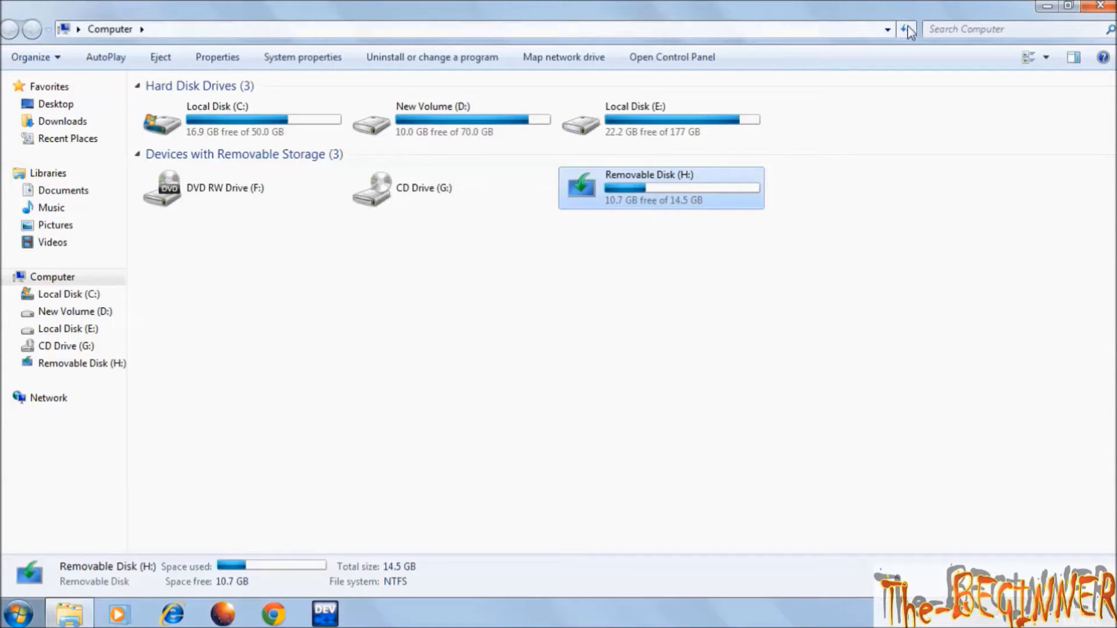